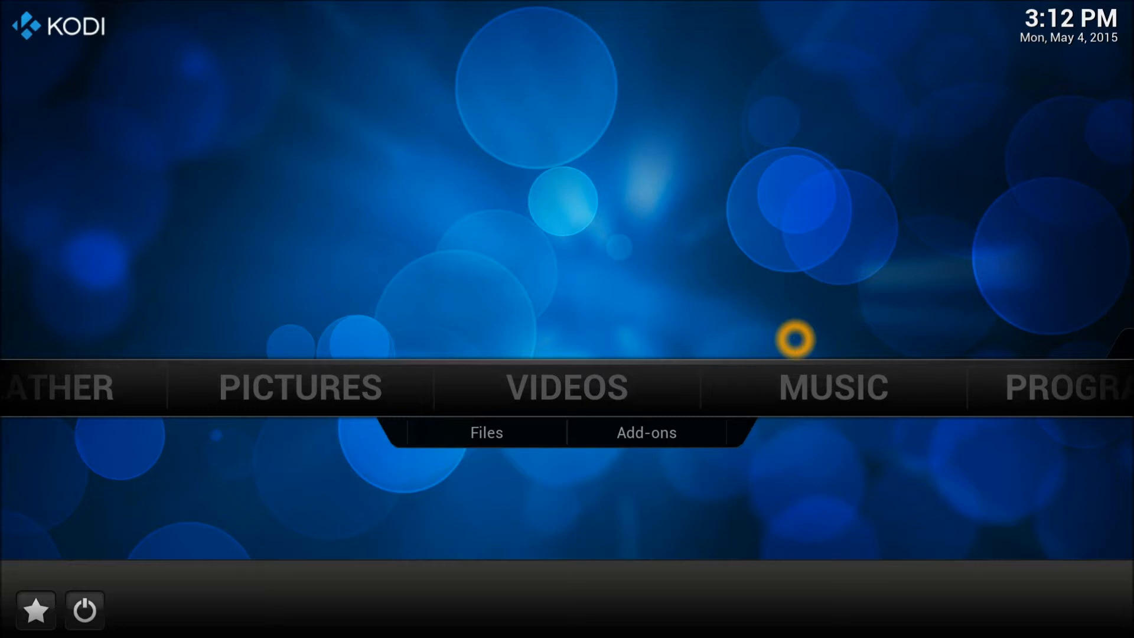
pyautogui.moveTo(611, 418)
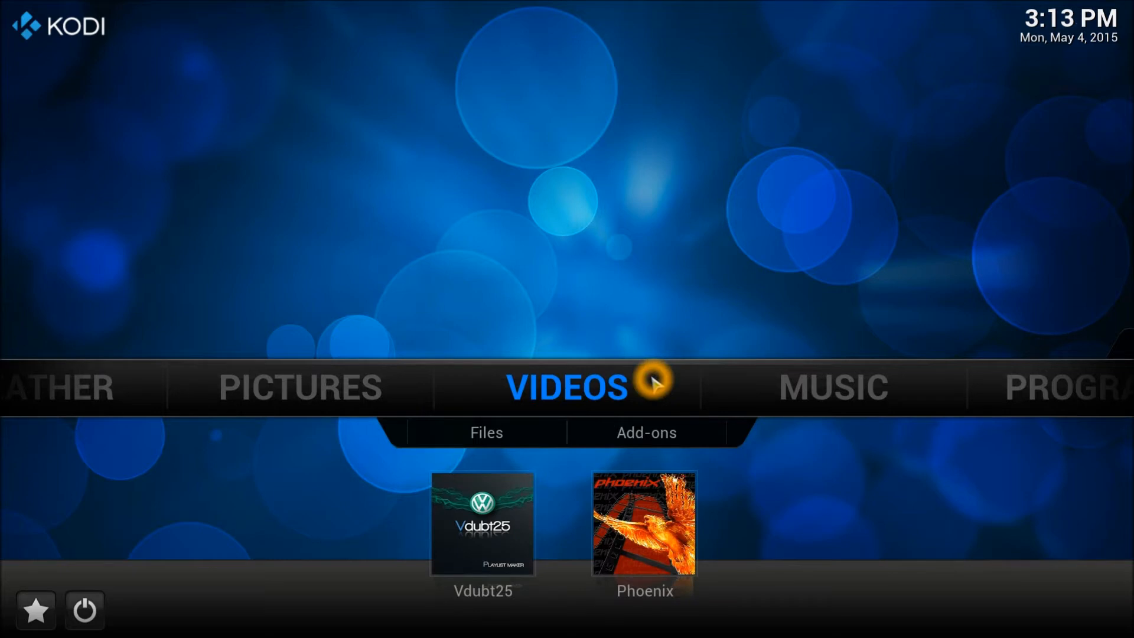
# - Go from the Kodi home screen to System > Settings
pyautogui.click(833, 387)
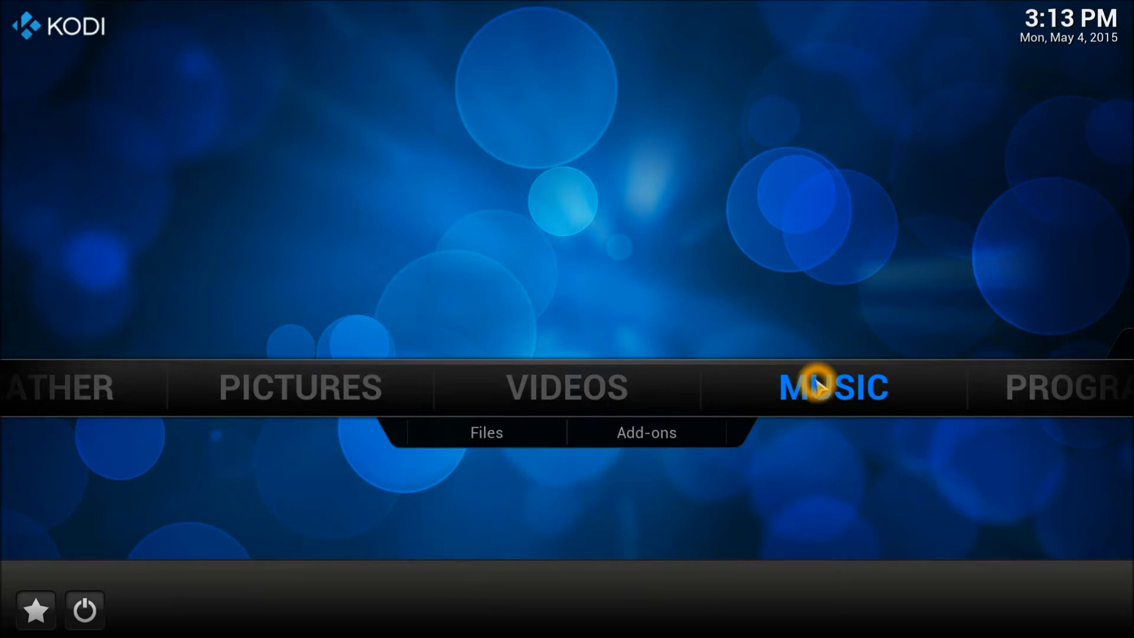
pyautogui.moveTo(821, 384)
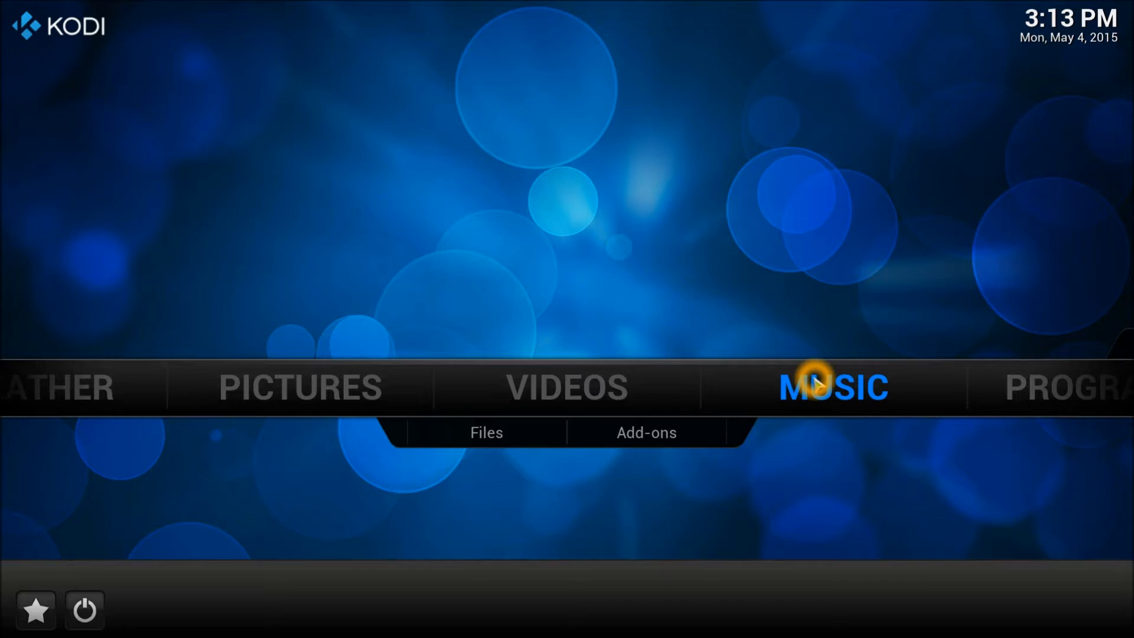
pyautogui.moveTo(839, 394)
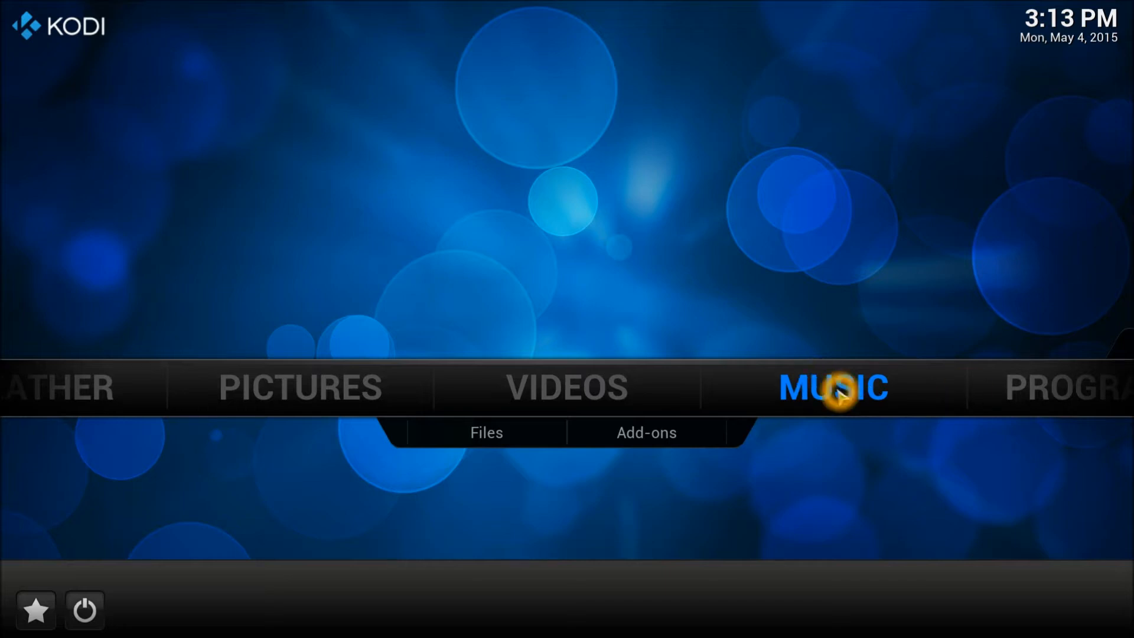
pyautogui.moveTo(810, 391)
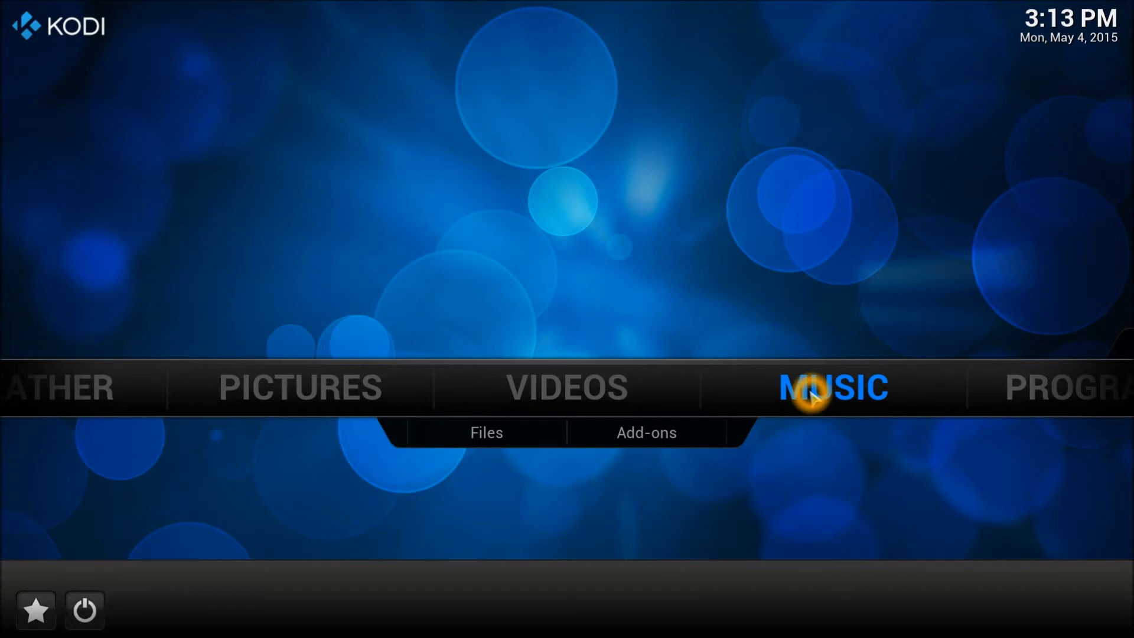
pyautogui.click(566, 387)
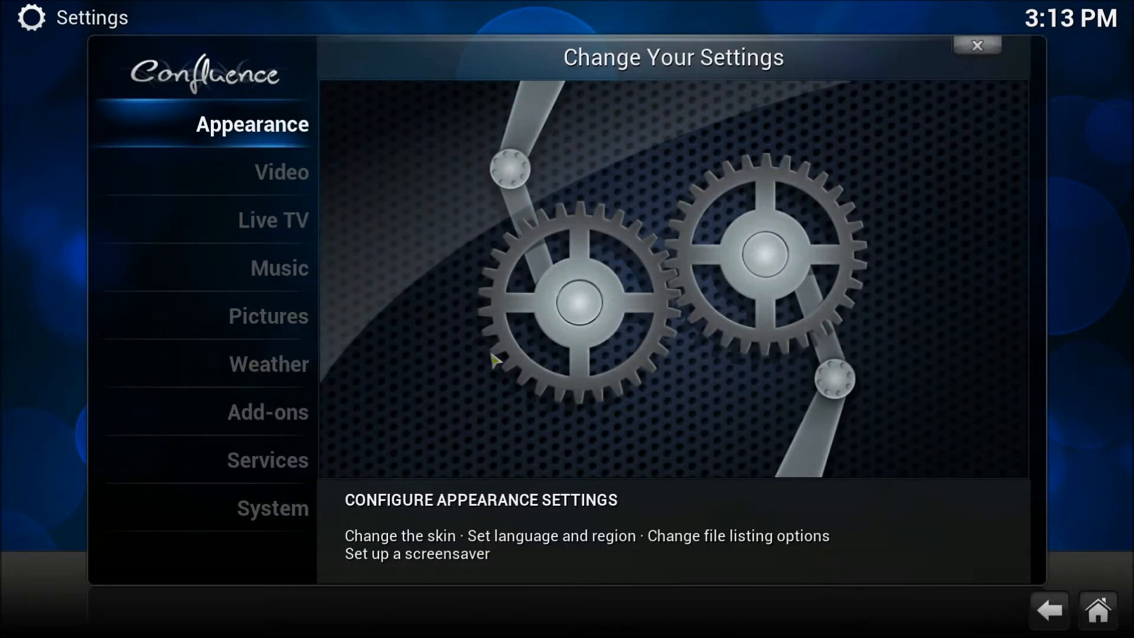
# - Pick the Add-ons category in Settings and enter add-on management
pyautogui.click(279, 268)
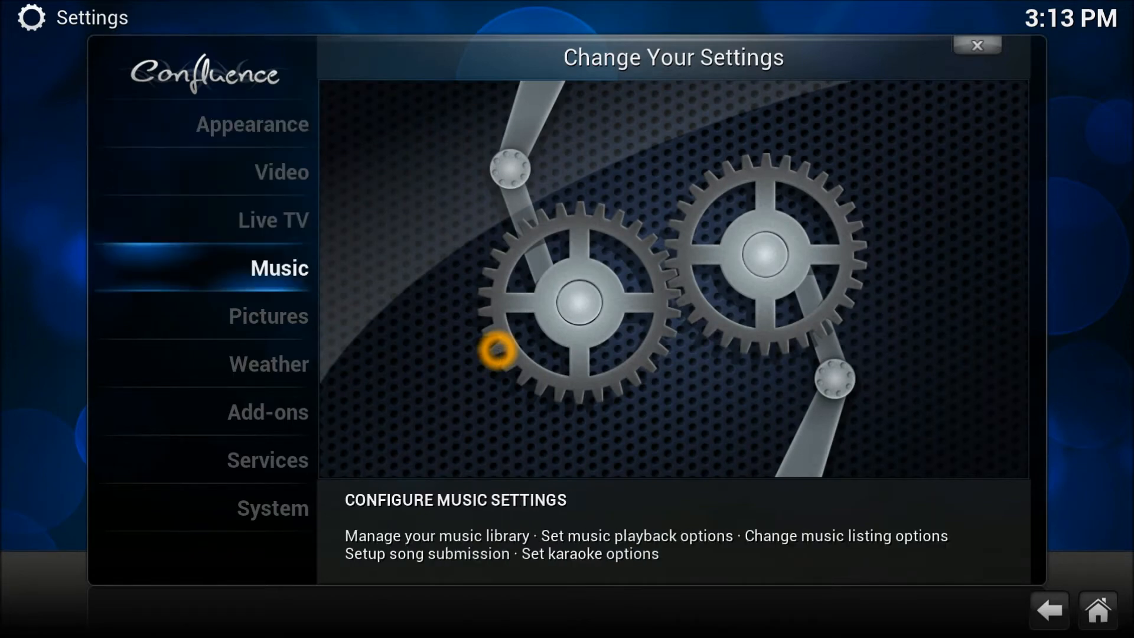
pyautogui.click(267, 412)
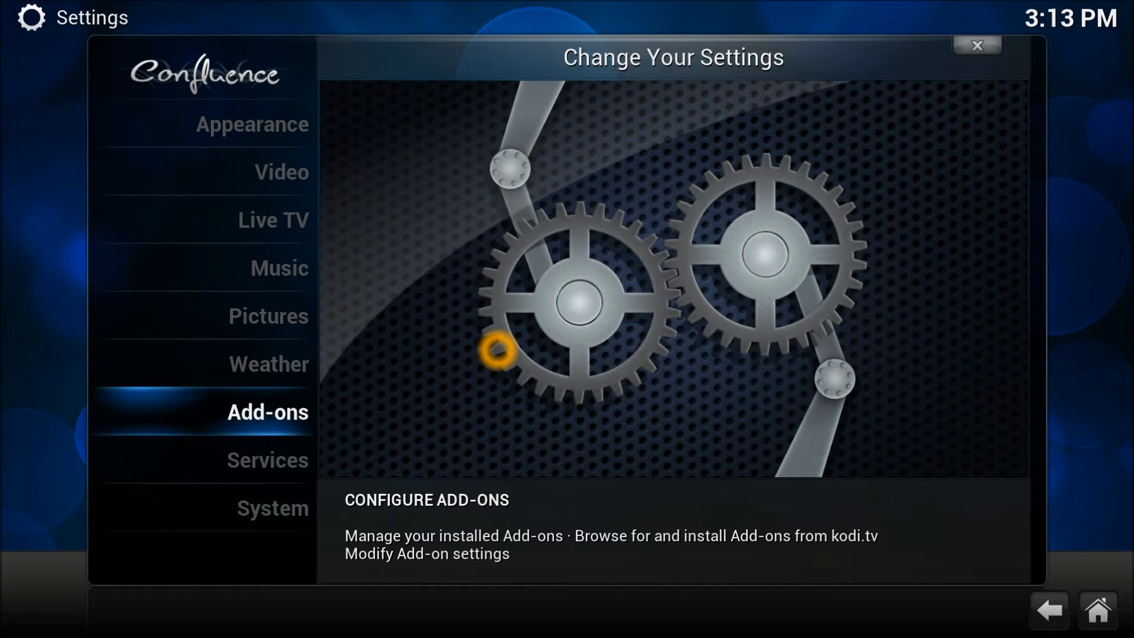
pyautogui.click(976, 45)
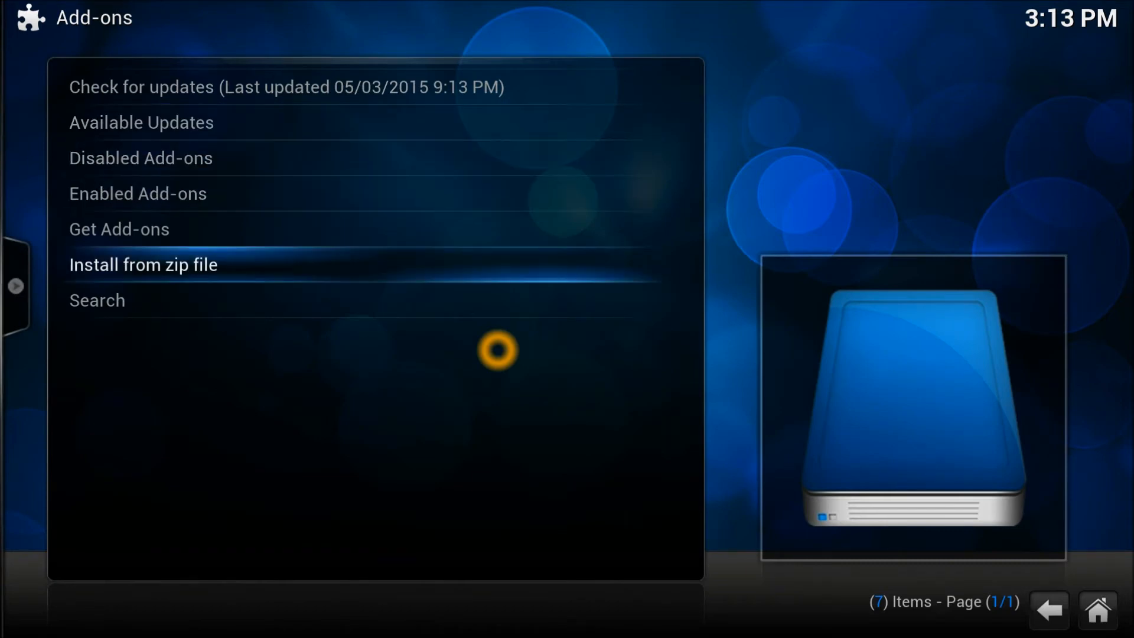
# - Install repository.dk-xbmc-repaddon.zip from the XBMC Addons Backups folder using Install from zip file
pyautogui.click(143, 264)
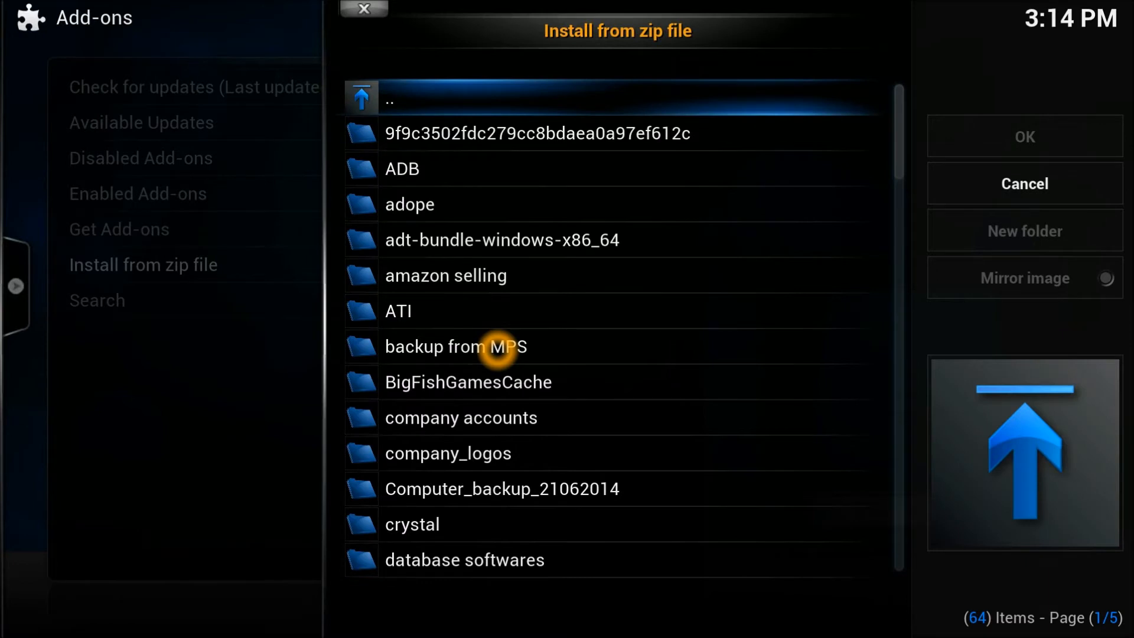
pyautogui.click(398, 312)
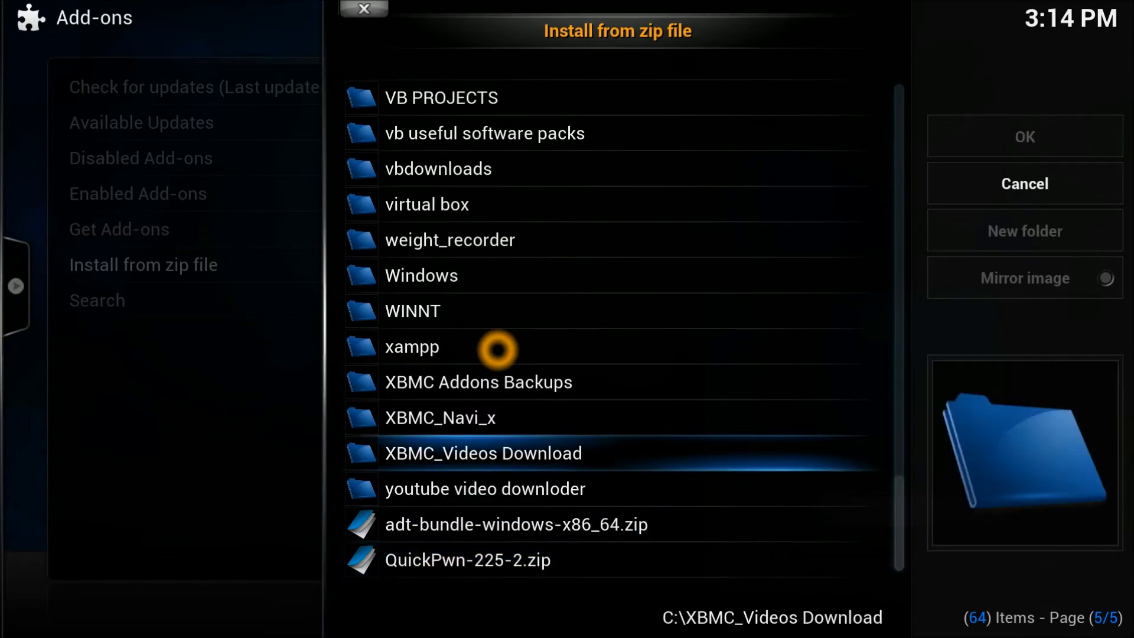
pyautogui.click(483, 453)
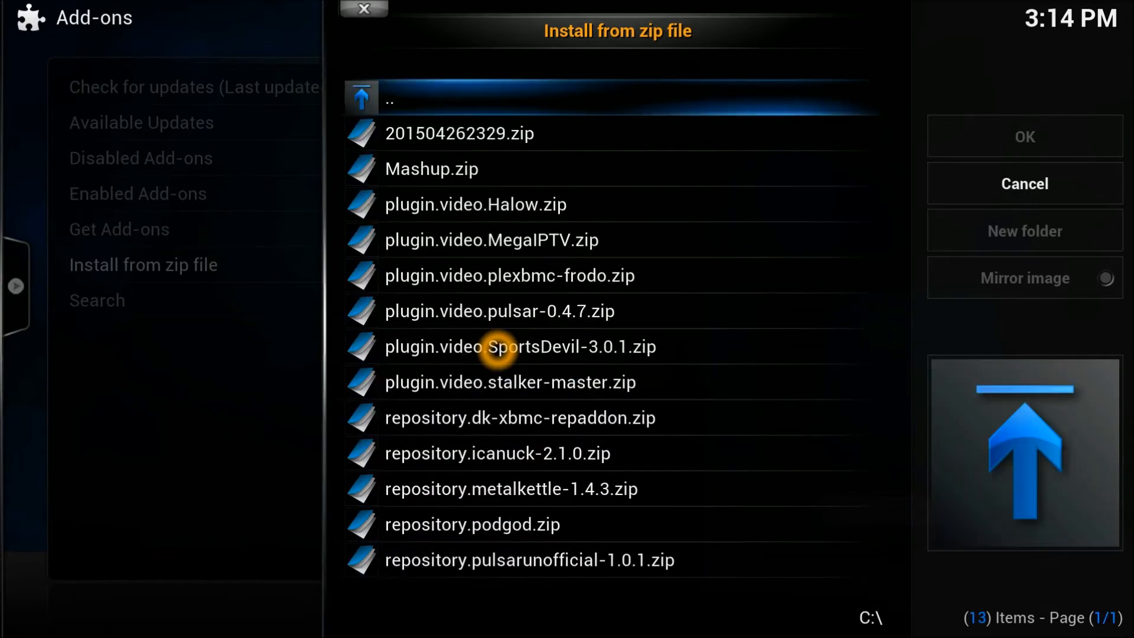
pyautogui.click(509, 382)
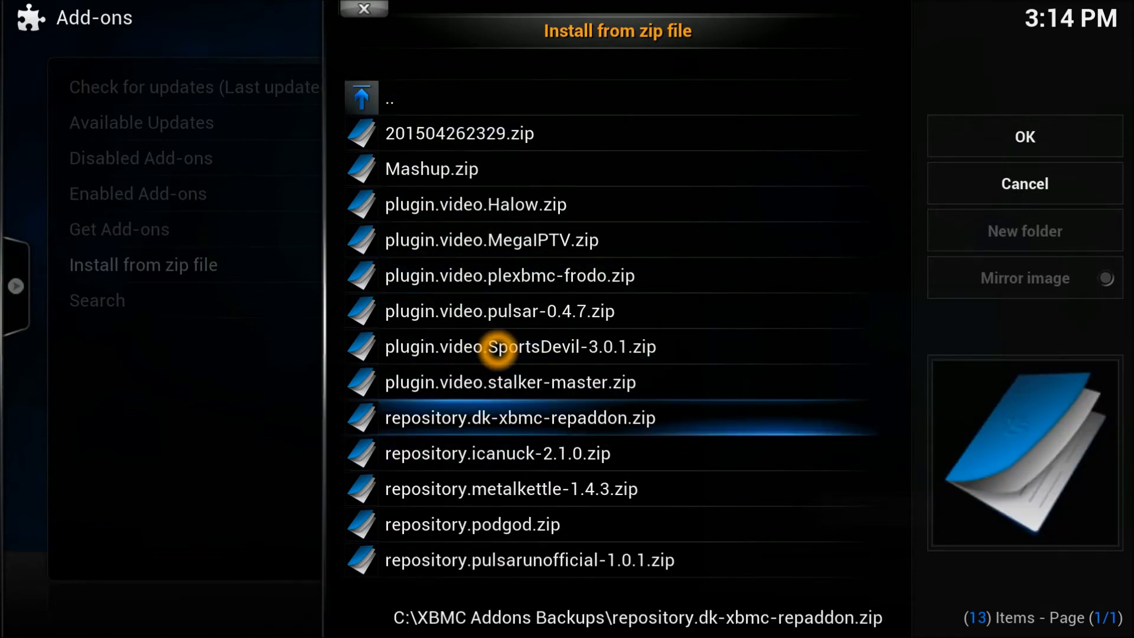
pyautogui.moveTo(550, 431)
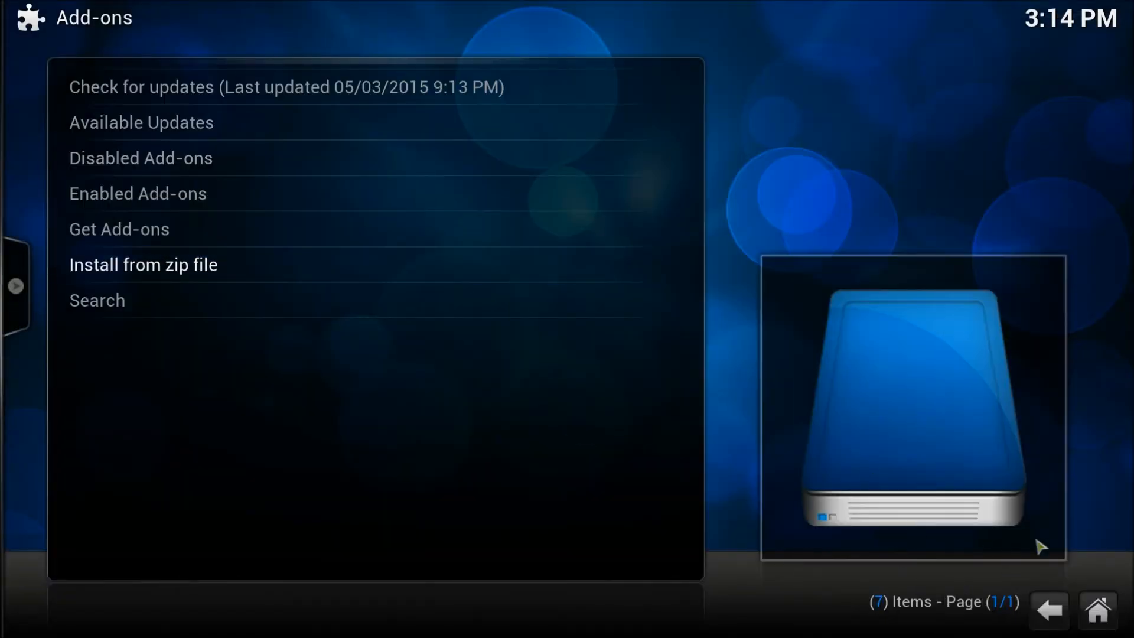
pyautogui.moveTo(956, 611)
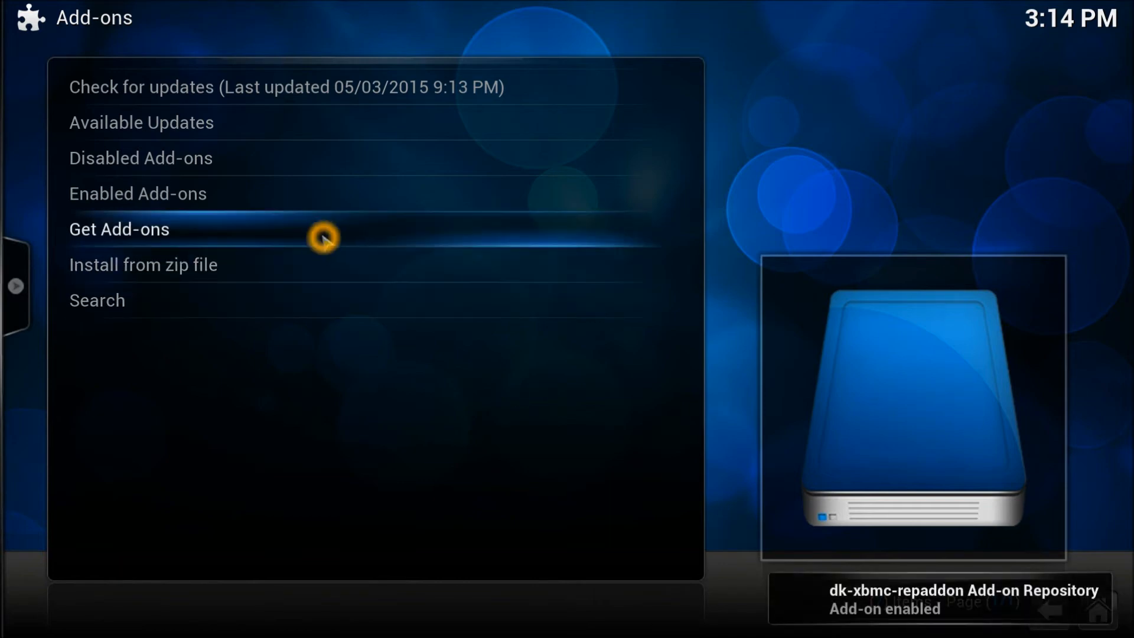
# - Force refresh the dk-xbmc-repaddon Add-on Repository from the Get Add-ons list
pyautogui.click(120, 229)
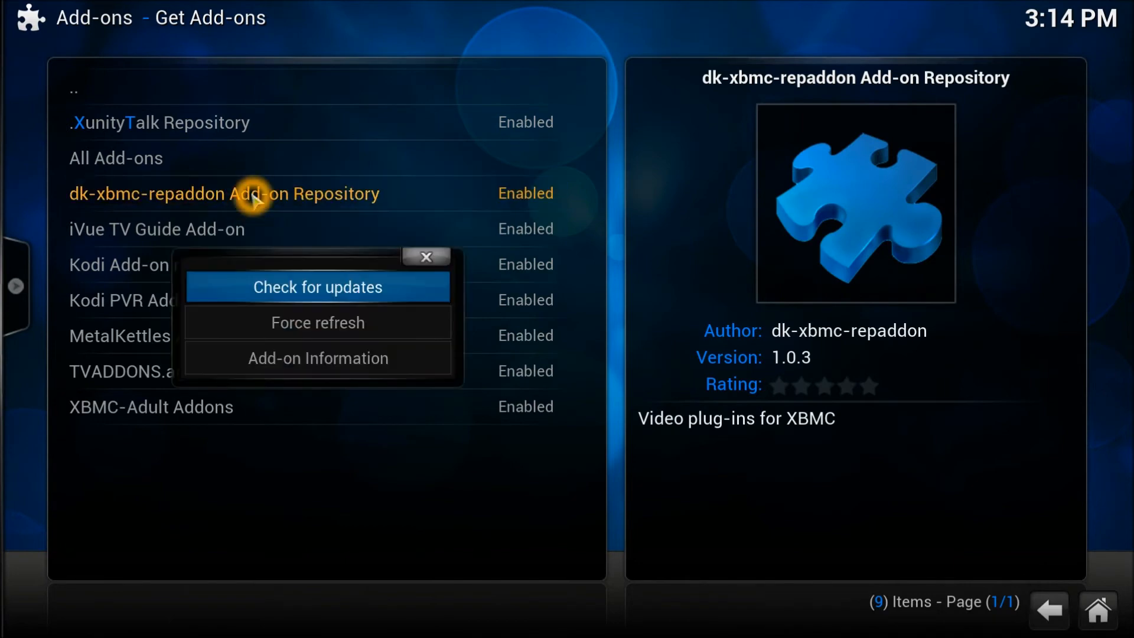
pyautogui.moveTo(317, 322)
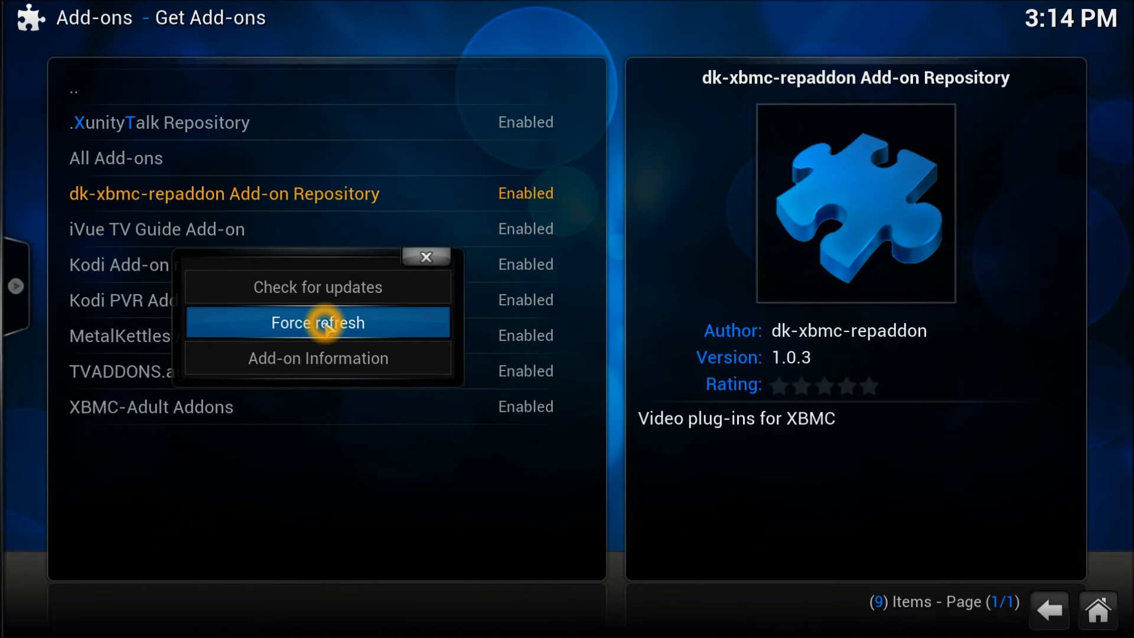
pyautogui.click(316, 323)
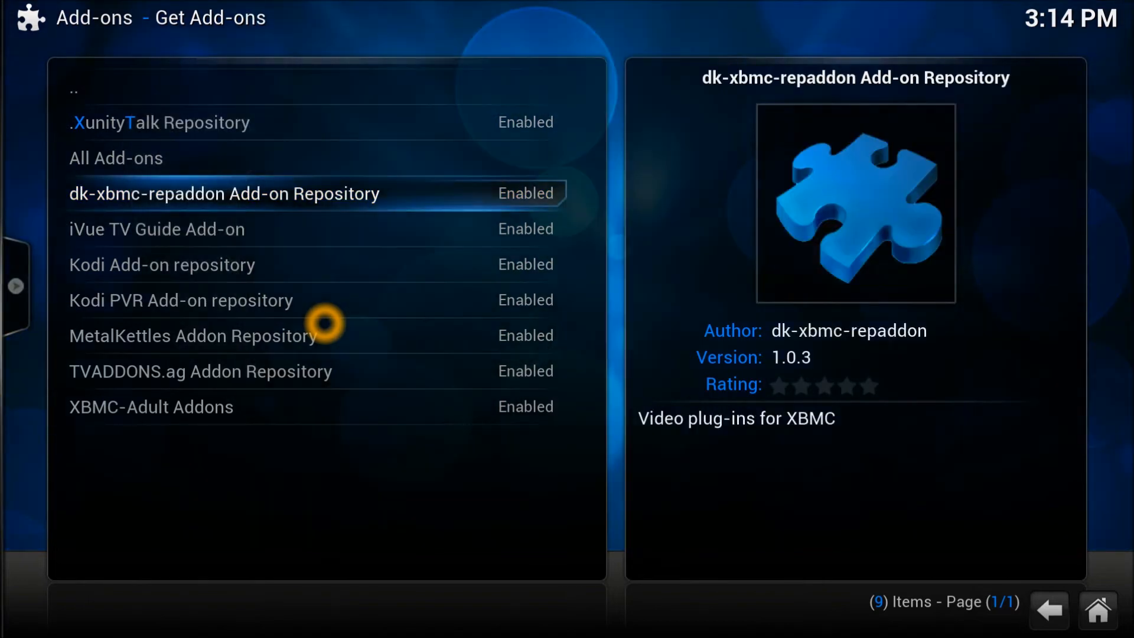
# - Open dk-xbmc-repaddon Add-on Repository in the Get Add-ons list
pyautogui.click(223, 193)
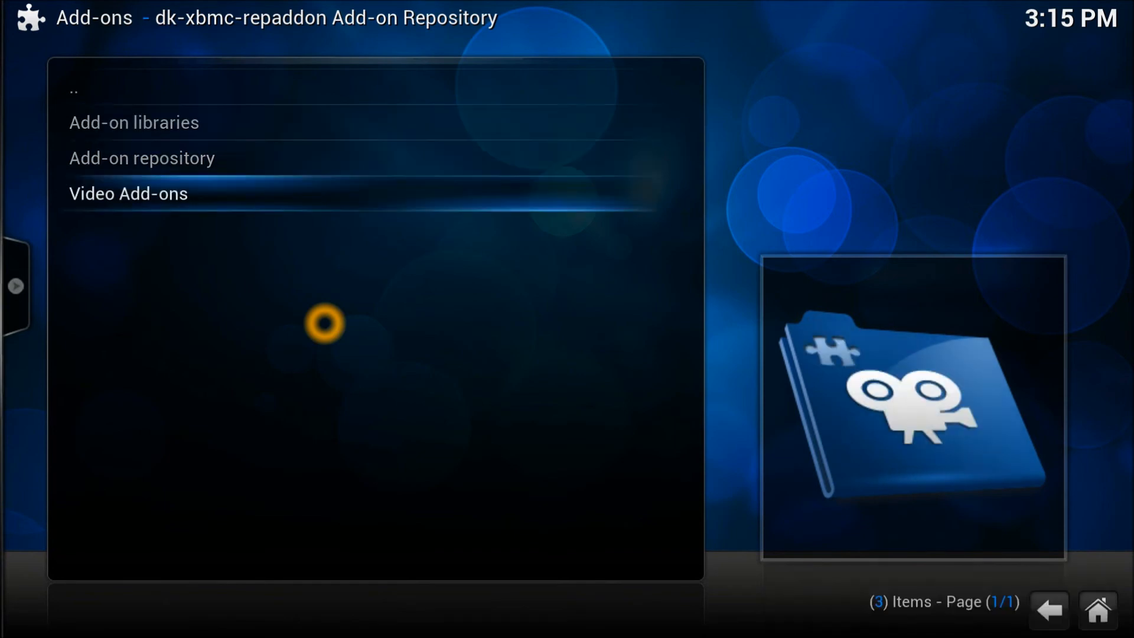
# - Open Video Add-ons, select bharatmovies, and scroll through the 39 add-ons' details
pyautogui.click(128, 193)
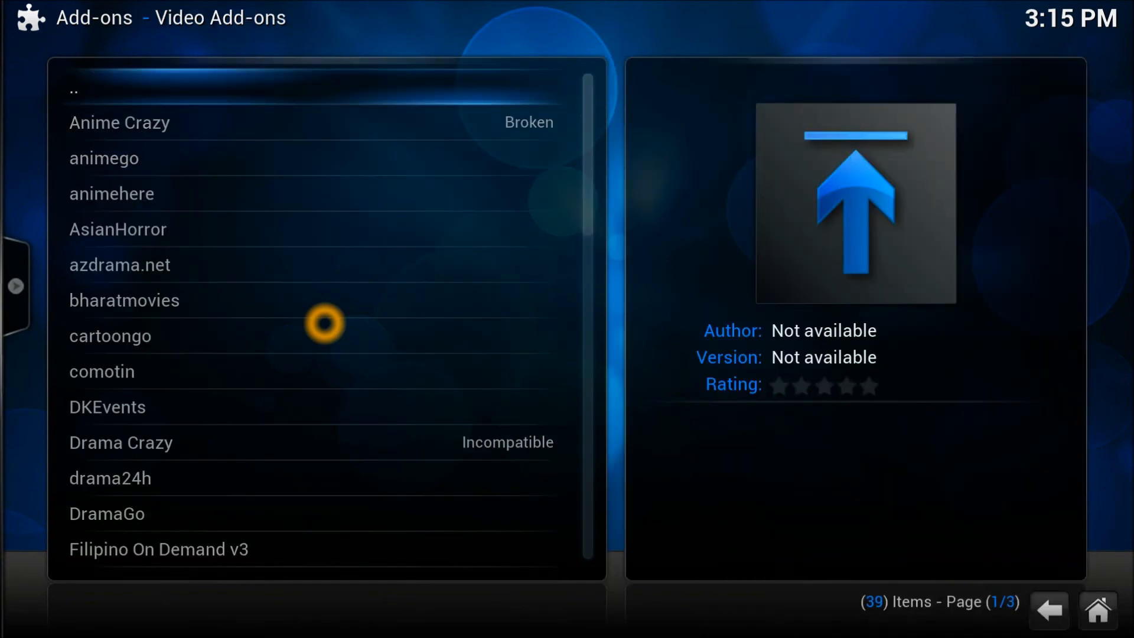
pyautogui.click(124, 299)
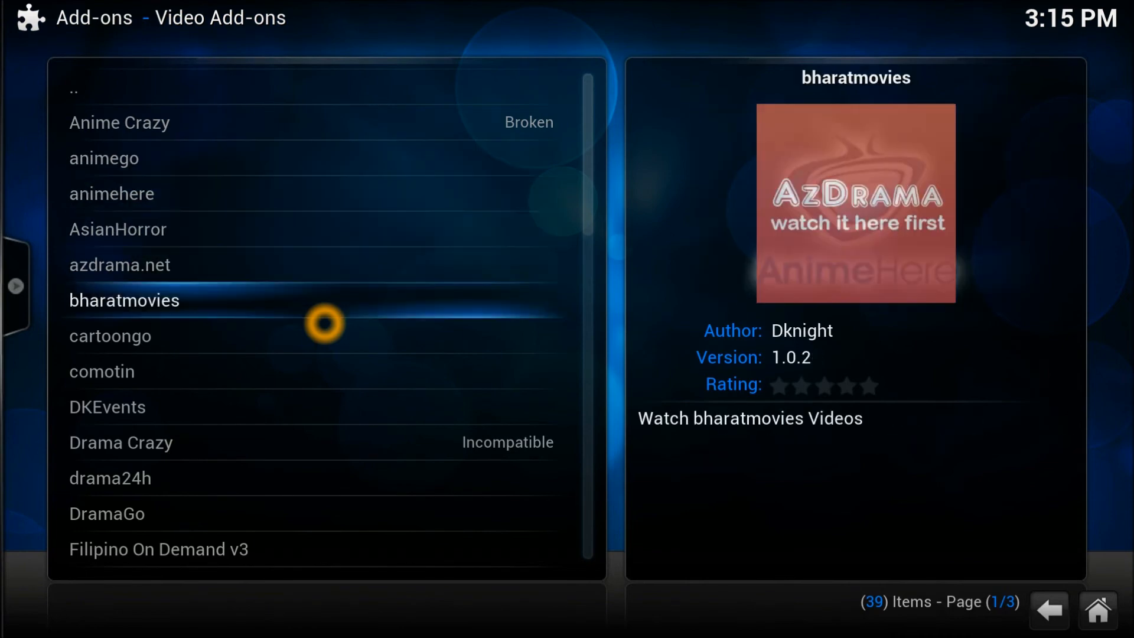
pyautogui.scroll(-3)
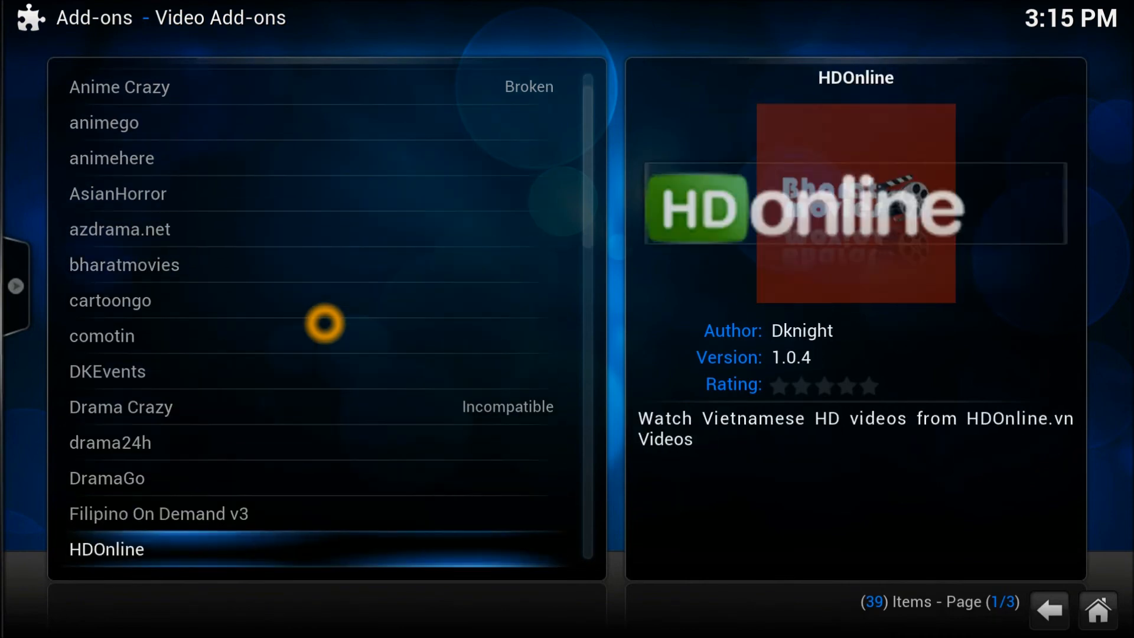
pyautogui.scroll(-3)
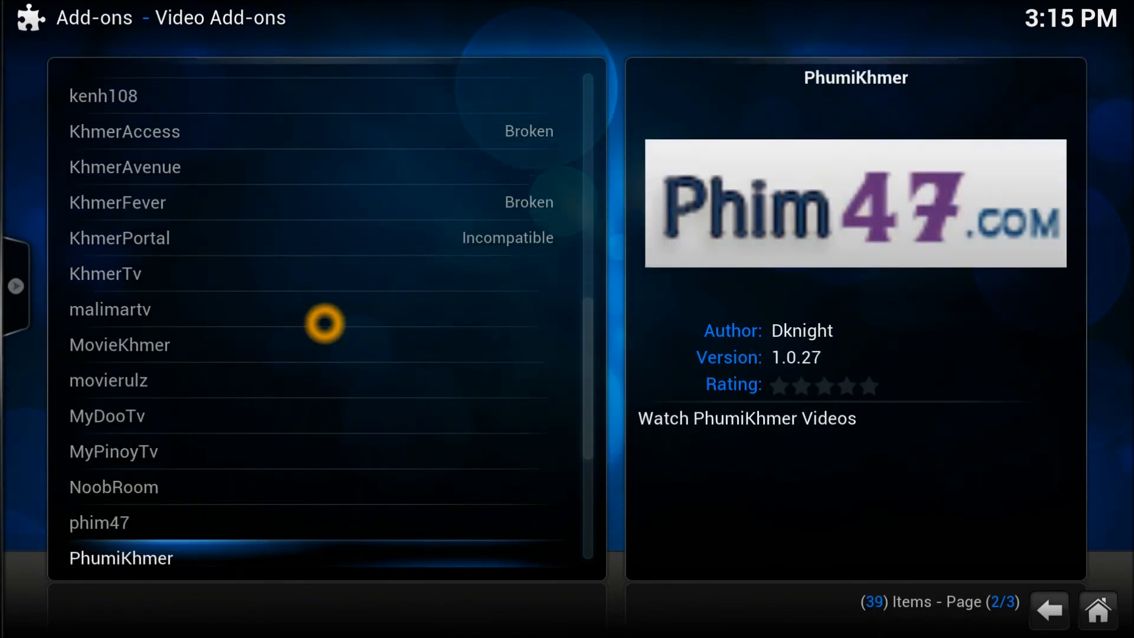
pyautogui.scroll(-3)
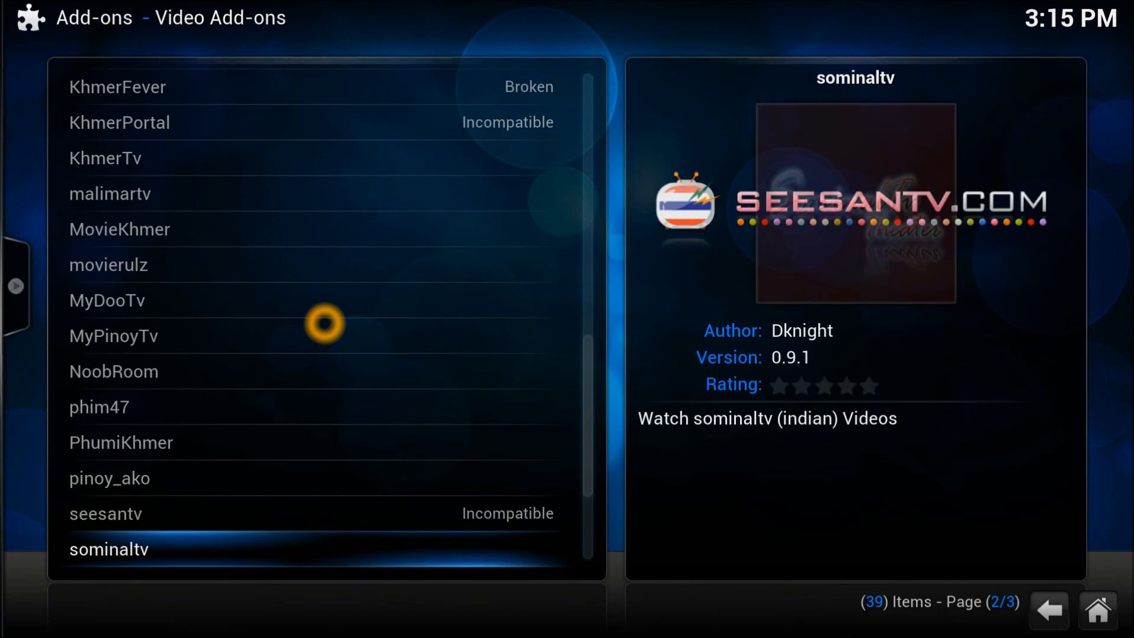
pyautogui.scroll(-3)
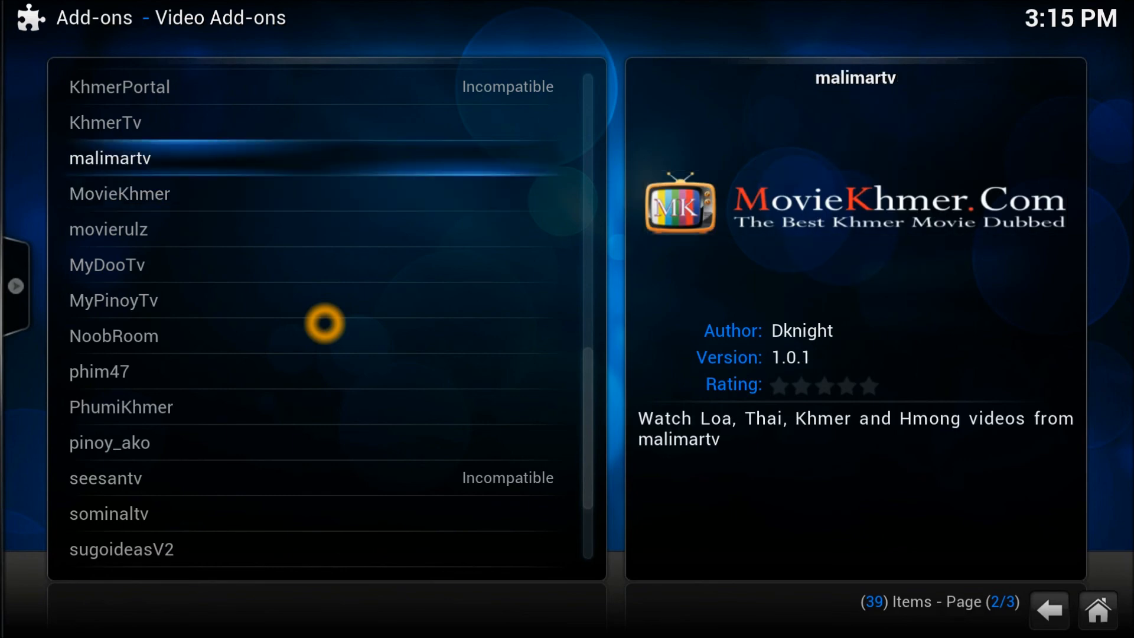
pyautogui.scroll(3)
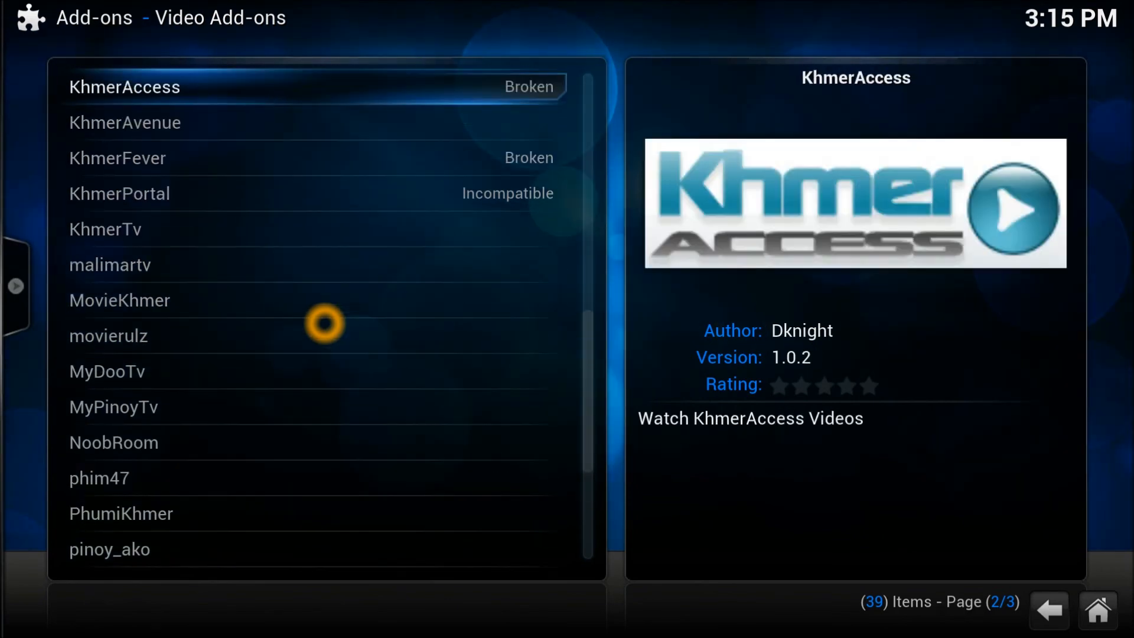
pyautogui.scroll(3)
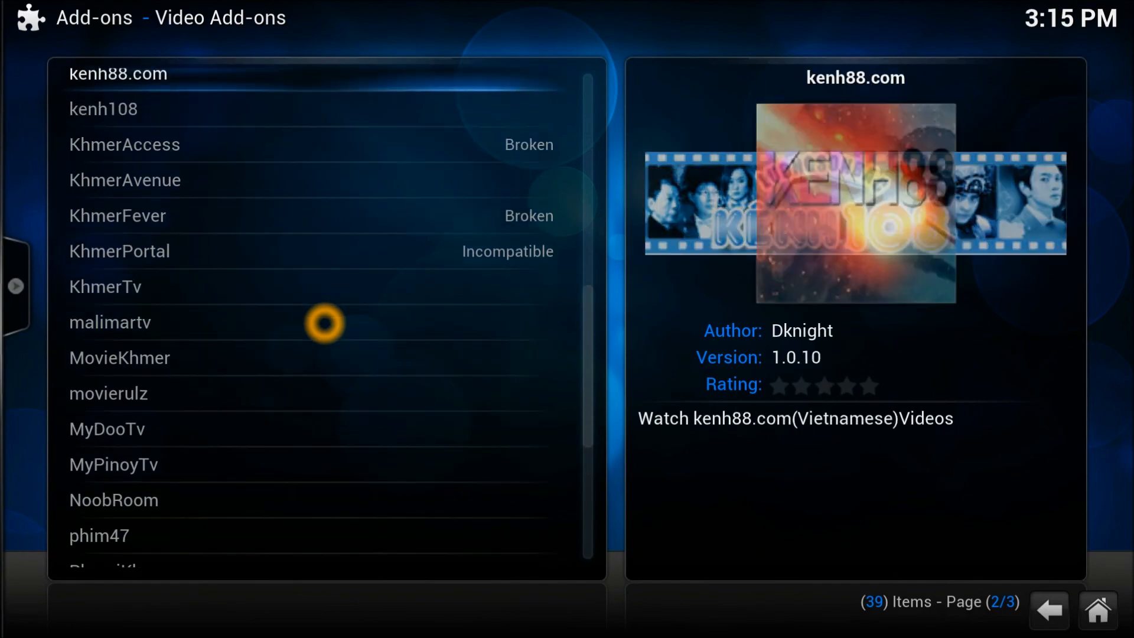
pyautogui.scroll(3)
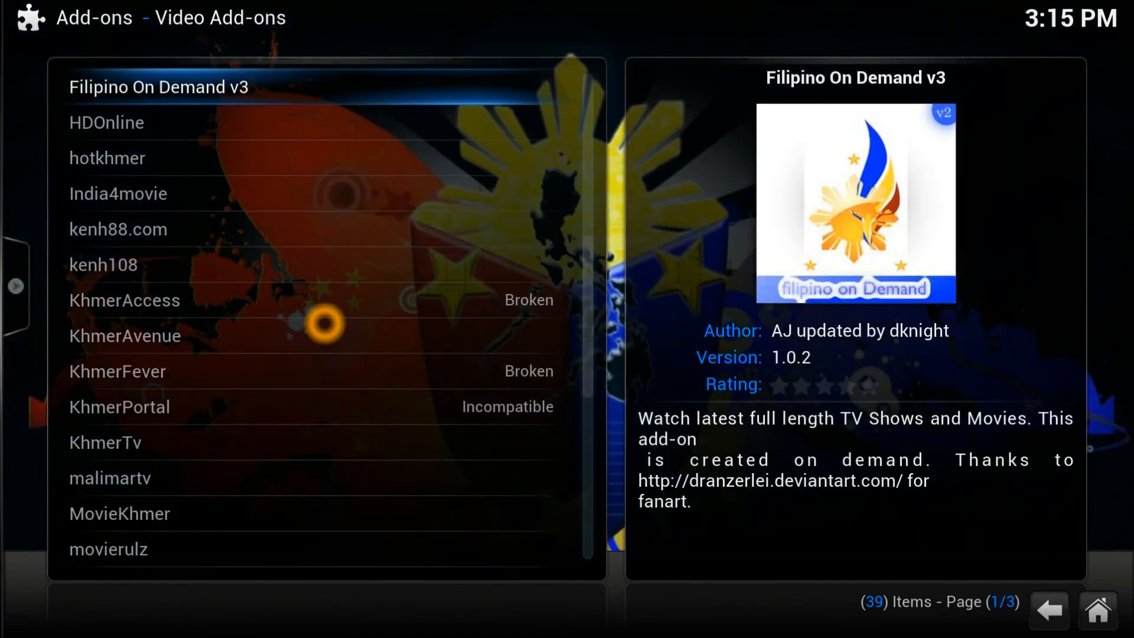
pyautogui.scroll(3)
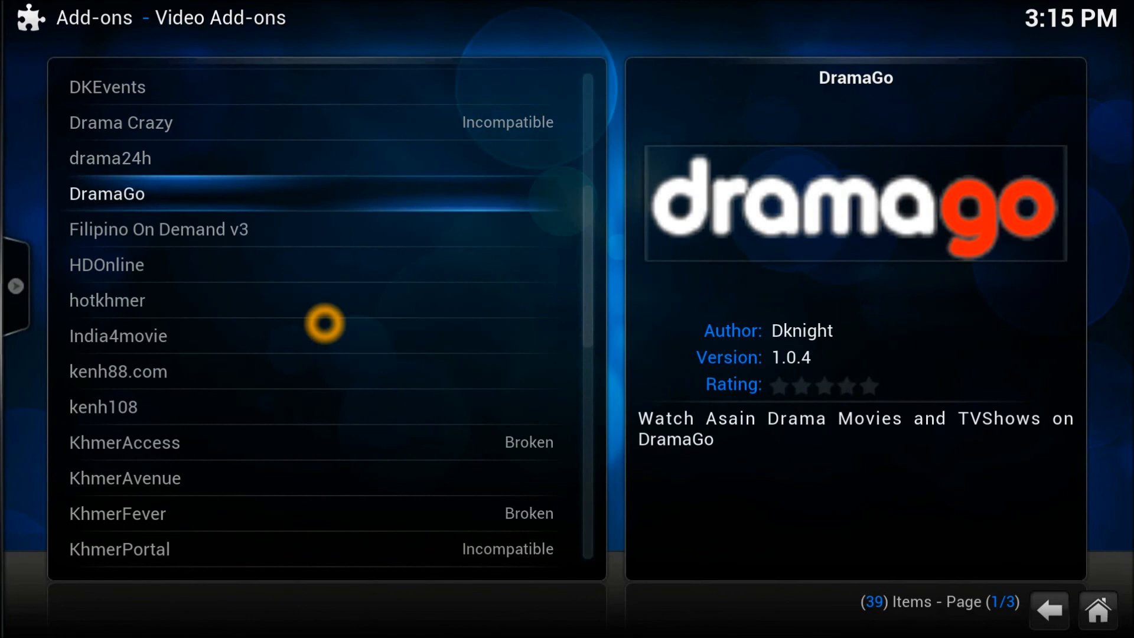
pyautogui.scroll(3)
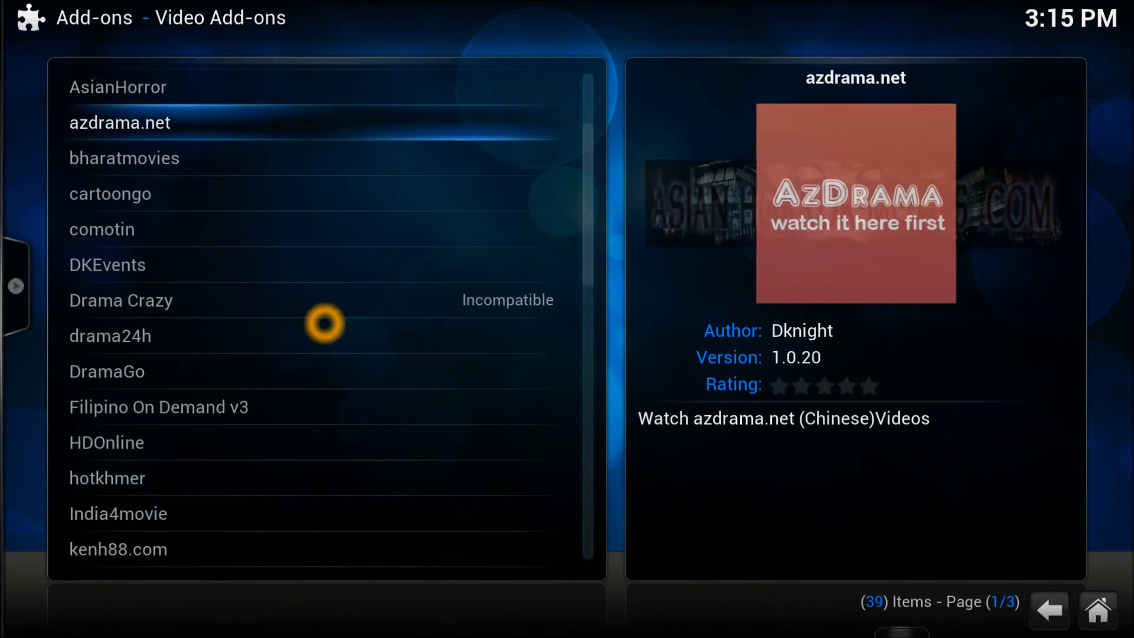